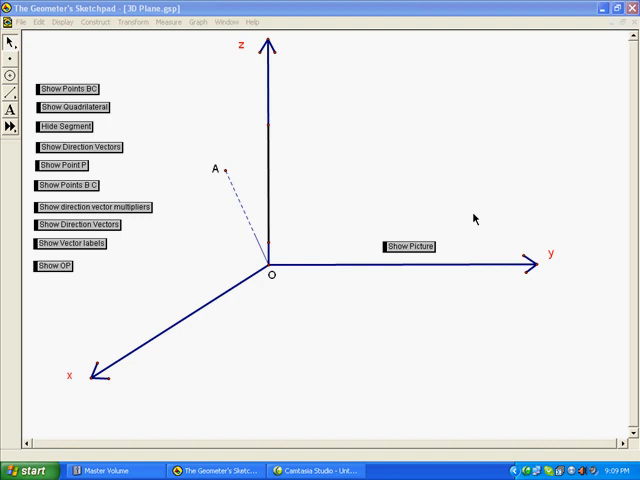
{"action": "mouse_move", "coordinate": [360, 252]}
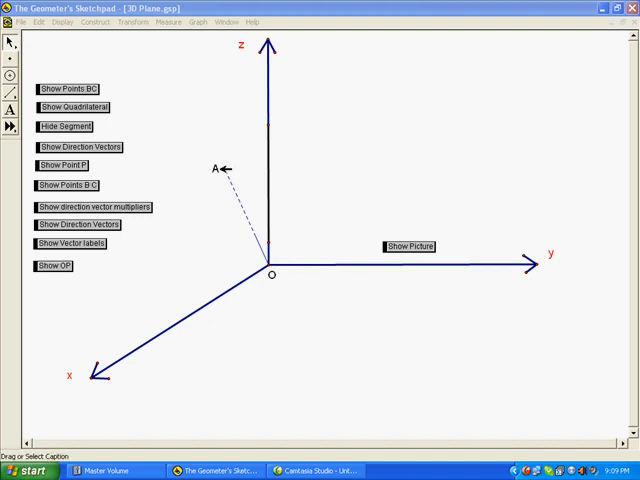
{"action": "mouse_move", "coordinate": [364, 156]}
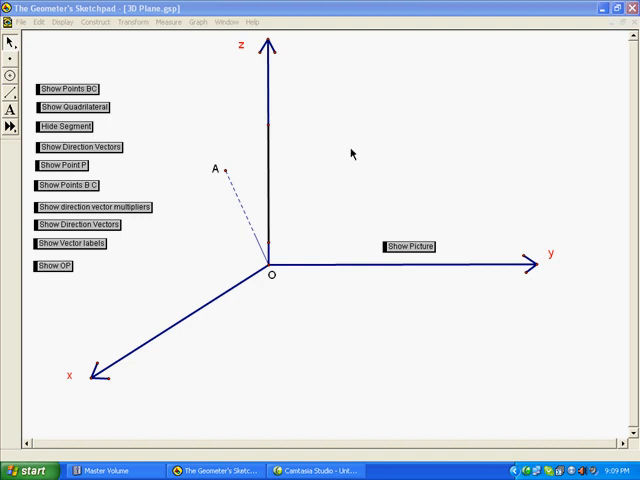
- Reveal points B and C, then the yellow plane through A, B and C
{"action": "left_click", "coordinate": [67, 88]}
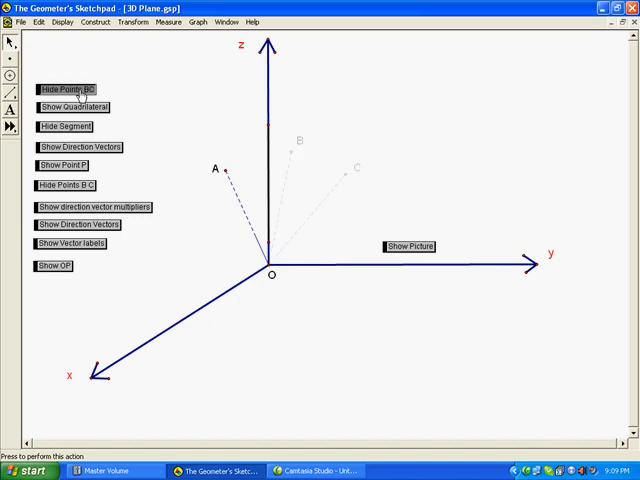
{"action": "left_click", "coordinate": [65, 88]}
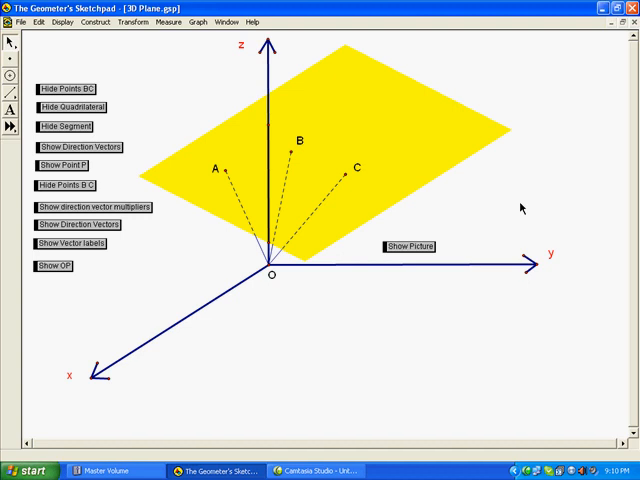
{"action": "mouse_move", "coordinate": [117, 135]}
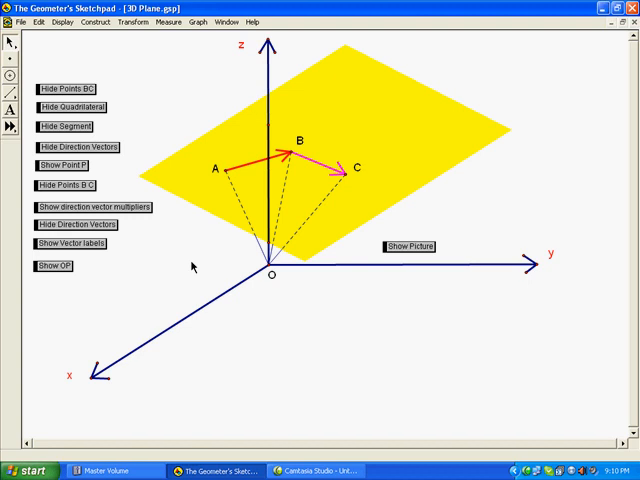
- Hide the z-axis behind the plane, mark point P, and hide points B and C
{"action": "left_click", "coordinate": [64, 126]}
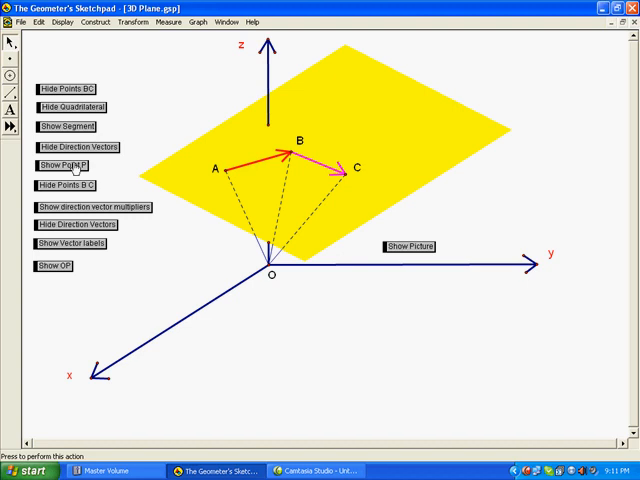
{"action": "left_click", "coordinate": [67, 165]}
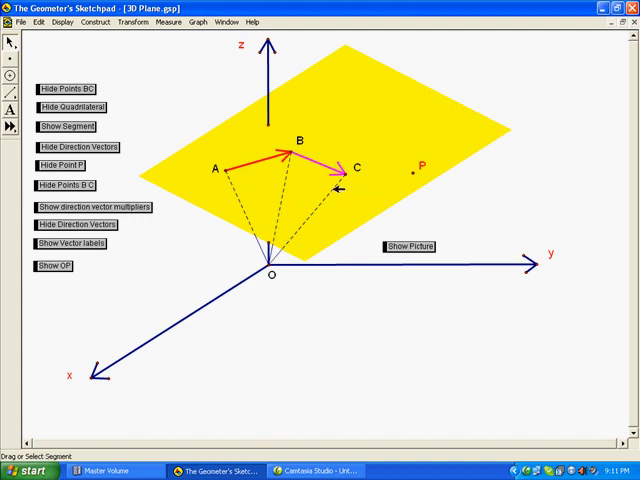
{"action": "mouse_move", "coordinate": [152, 213]}
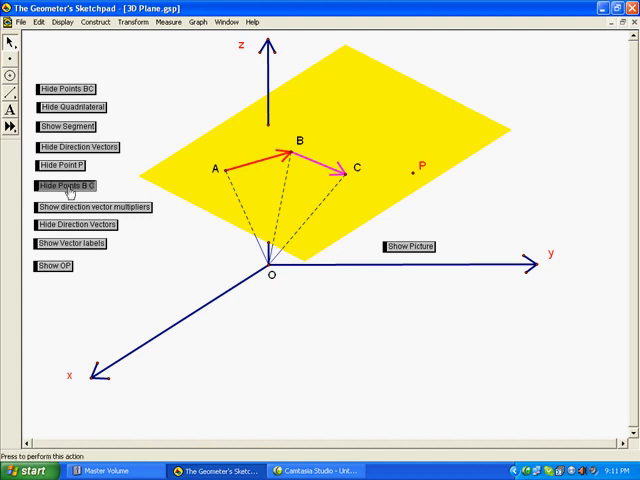
{"action": "left_click", "coordinate": [60, 185]}
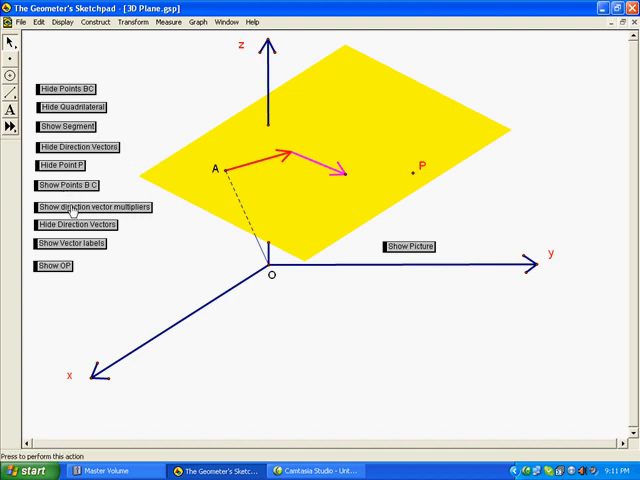
- Apply multipliers so the direction vectors chain from A to point P
{"action": "left_click", "coordinate": [90, 207]}
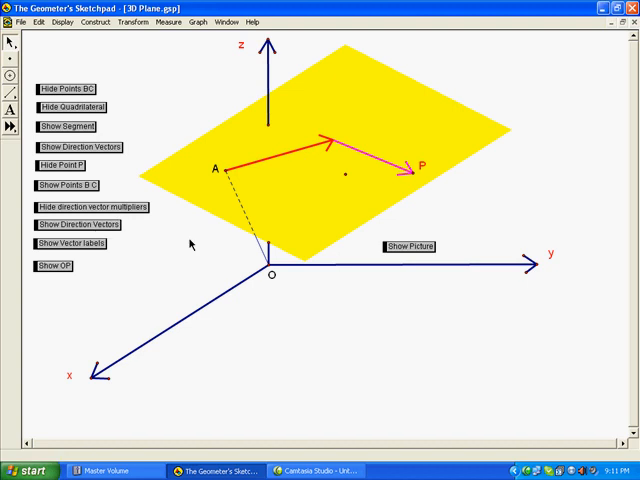
{"action": "mouse_move", "coordinate": [205, 250]}
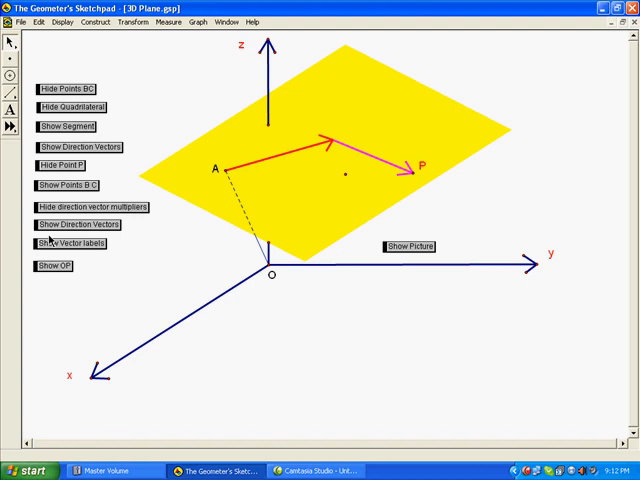
- Show the OA, λAB and βBC labels and the dashed line OP
{"action": "left_click", "coordinate": [68, 243]}
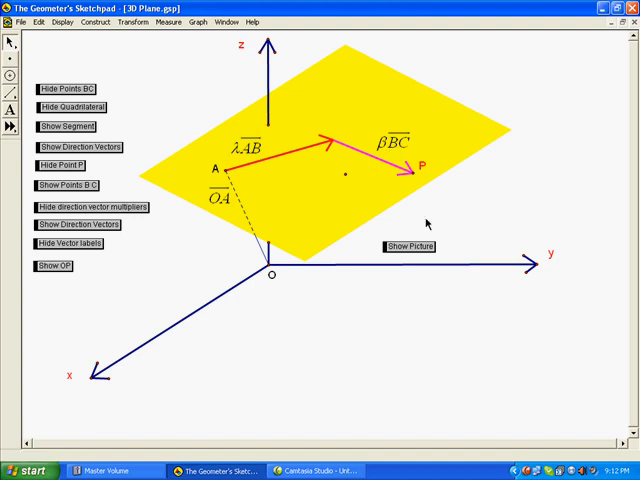
{"action": "mouse_move", "coordinate": [90, 330]}
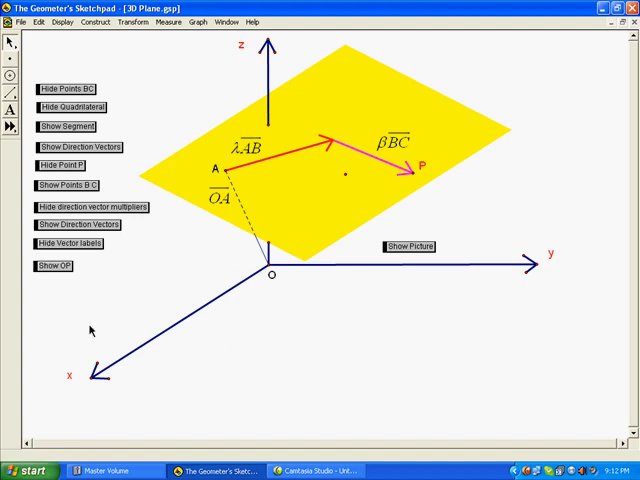
{"action": "left_click", "coordinate": [52, 266]}
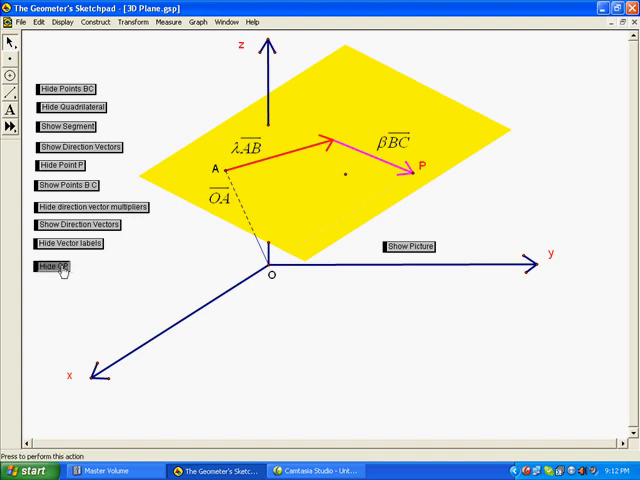
{"action": "left_click", "coordinate": [52, 266]}
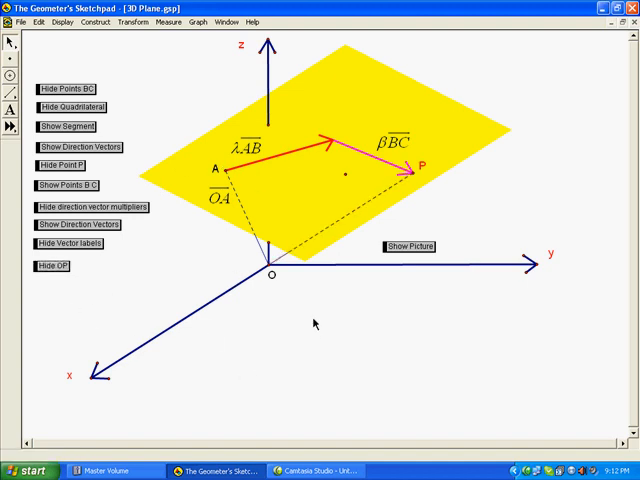
{"action": "mouse_move", "coordinate": [310, 322]}
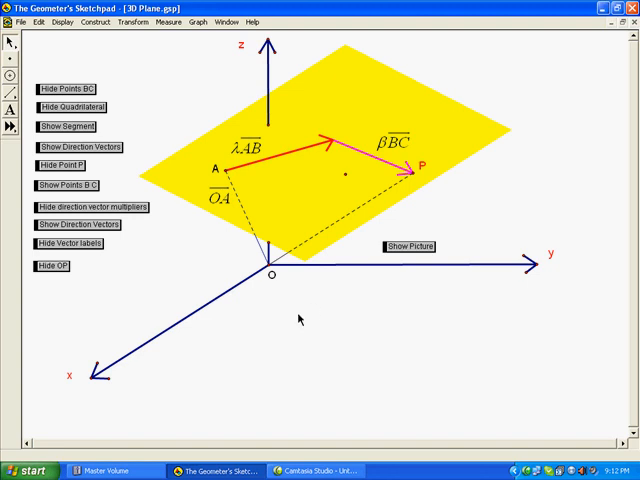
{"action": "mouse_move", "coordinate": [403, 249]}
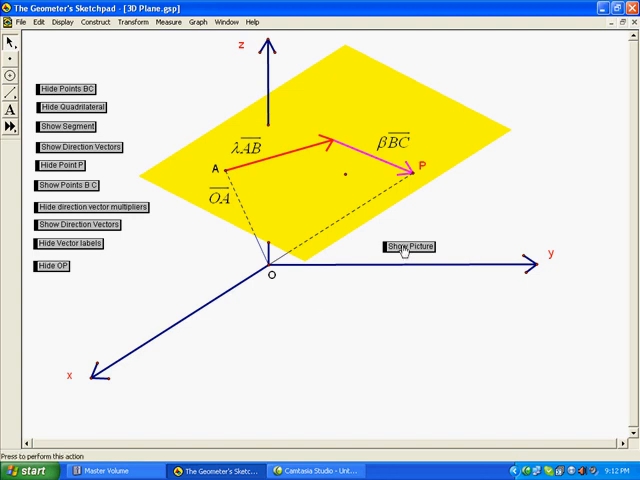
- Show the picture with the equation OP = OA + λAB + βBC
{"action": "left_click", "coordinate": [408, 247]}
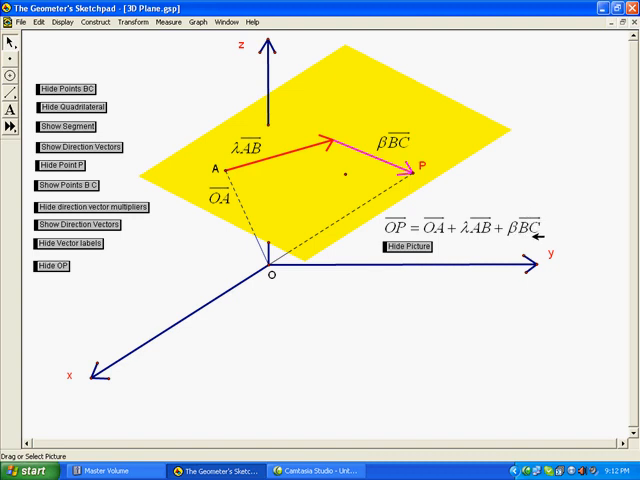
{"action": "mouse_move", "coordinate": [484, 312]}
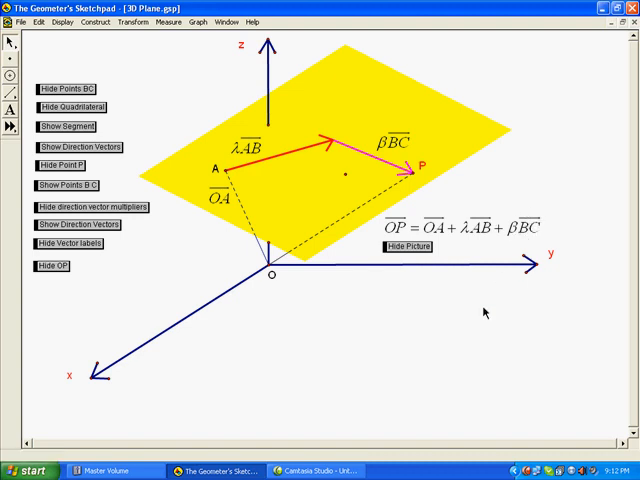
{"action": "mouse_move", "coordinate": [470, 318]}
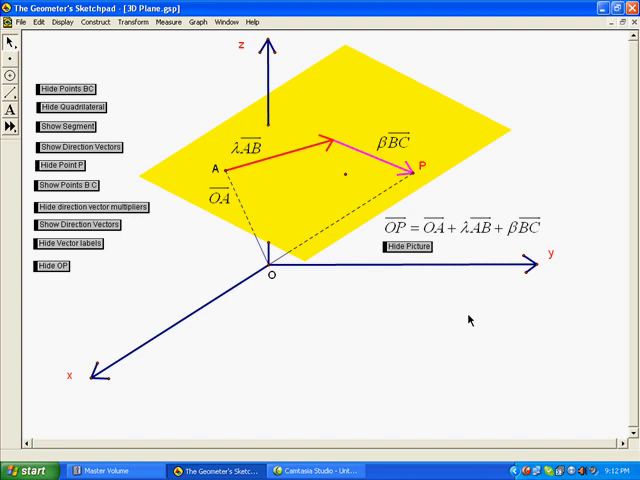
{"action": "mouse_move", "coordinate": [454, 309]}
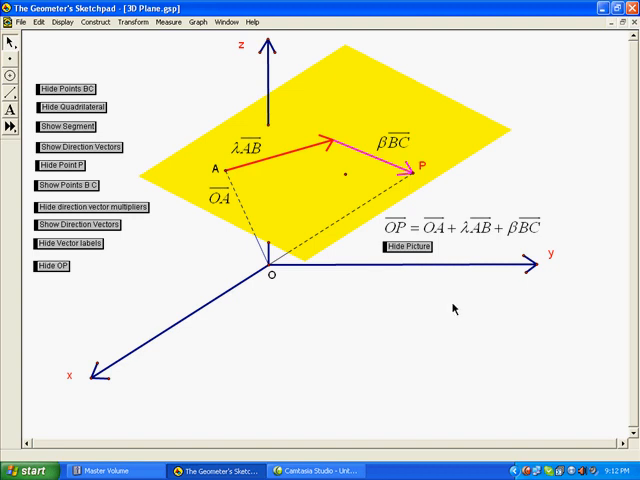
{"action": "mouse_move", "coordinate": [423, 330]}
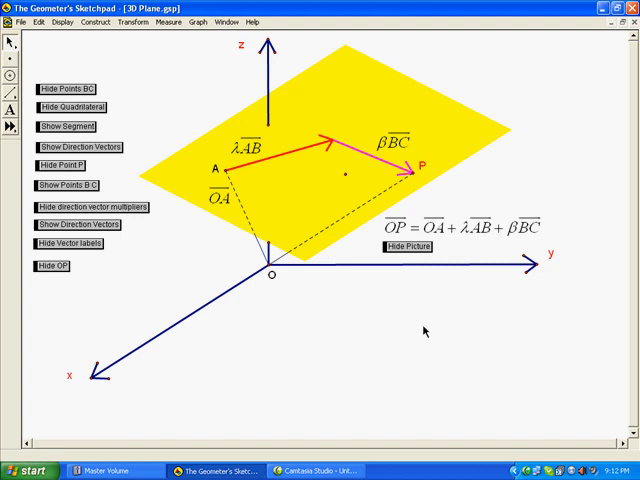
{"action": "mouse_move", "coordinate": [79, 62]}
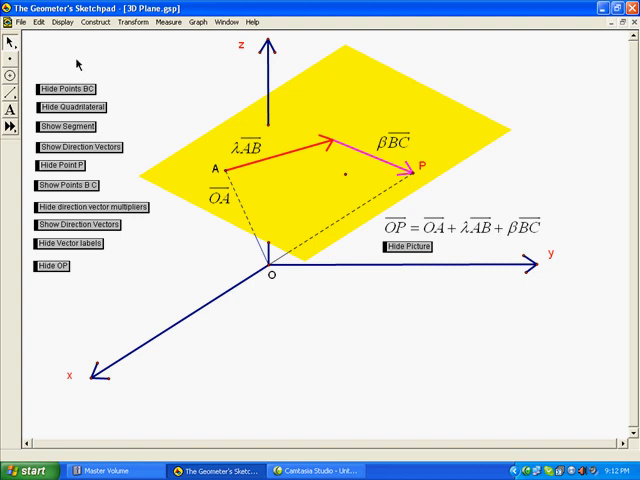